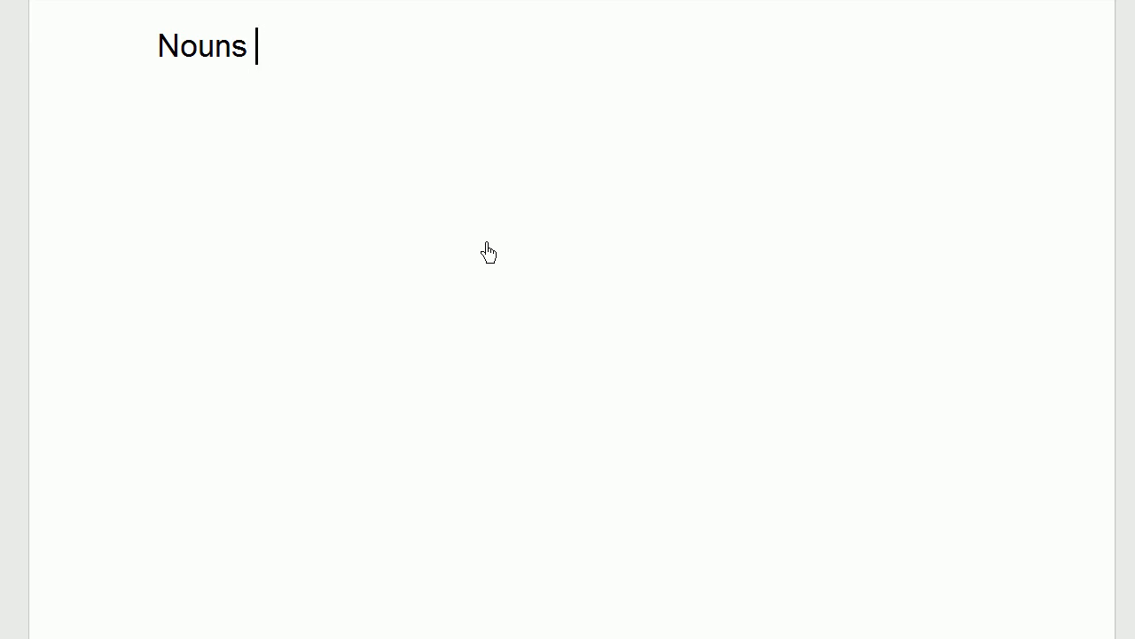
# Step: Write 'Nouns - Grammatical - Naming things!' as the first line, followed by a line break
pyautogui.write('-')
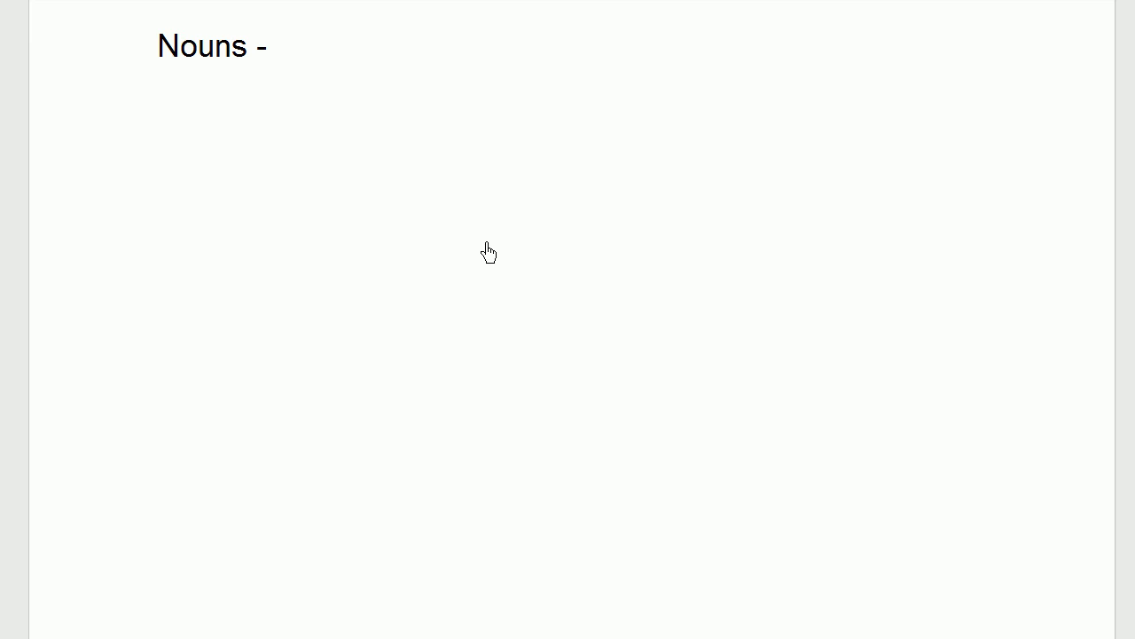
pyautogui.write('Grammatical -')
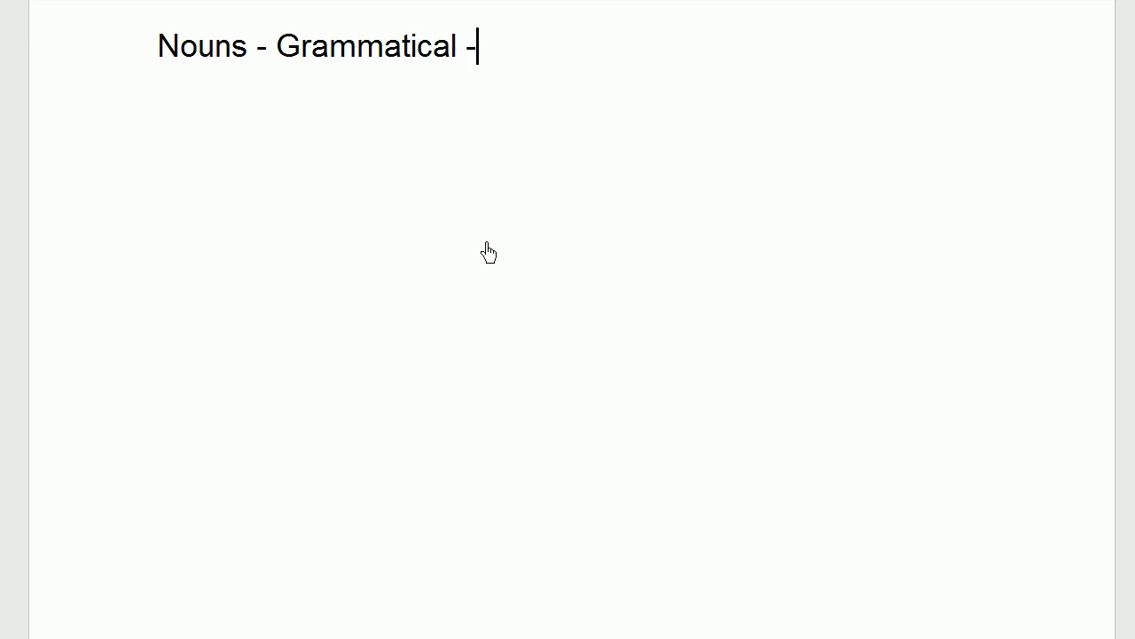
pyautogui.write('Naming')
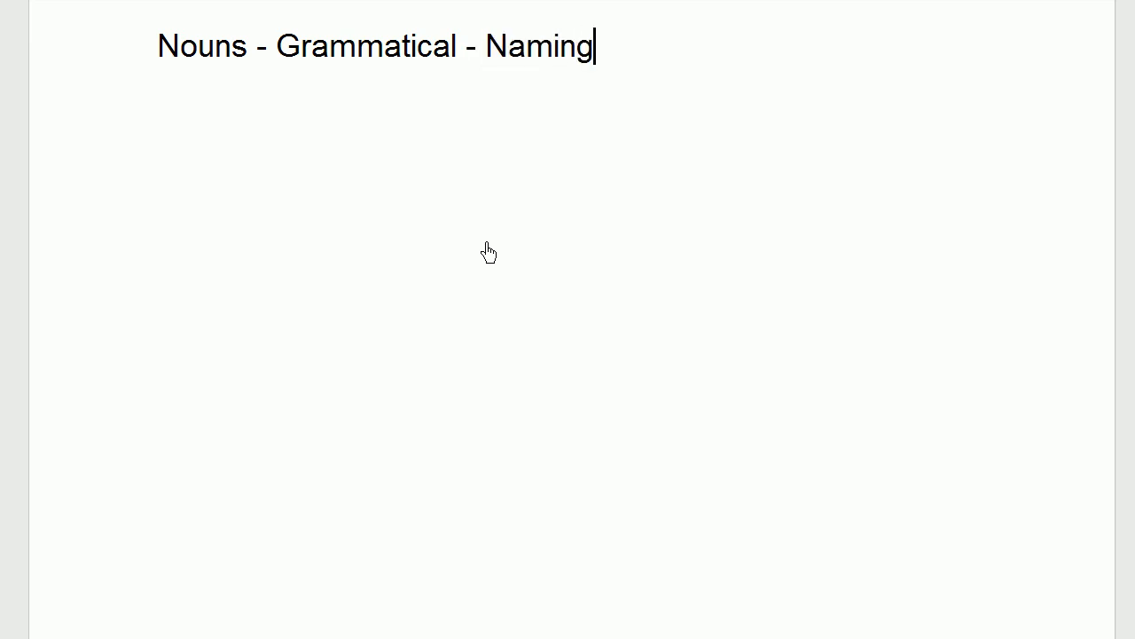
pyautogui.write('things!')
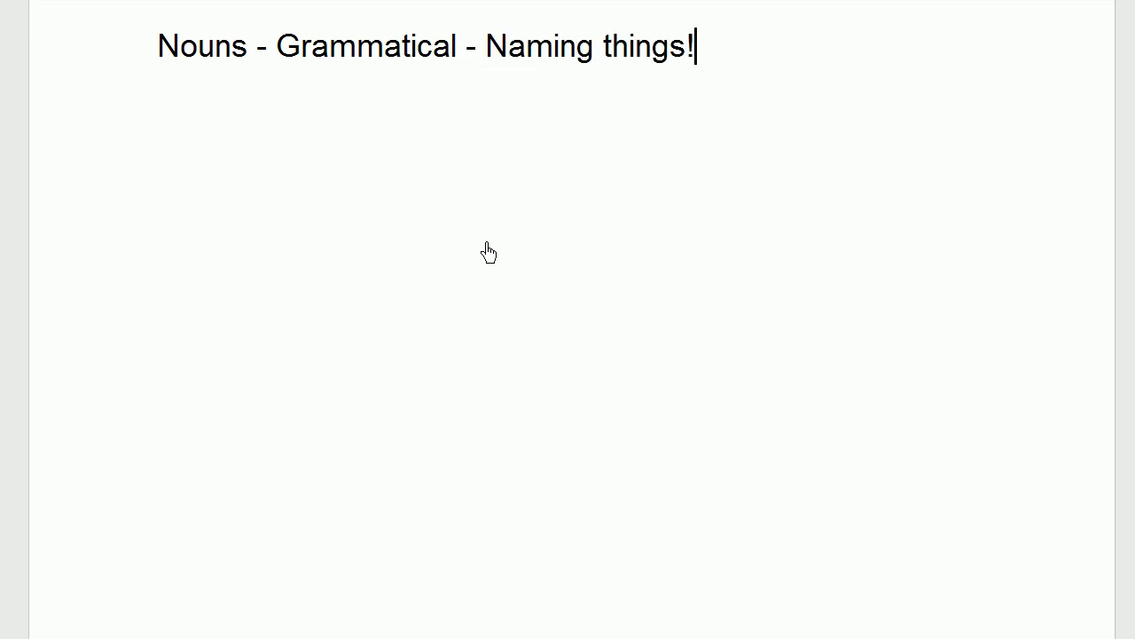
pyautogui.press('Return')
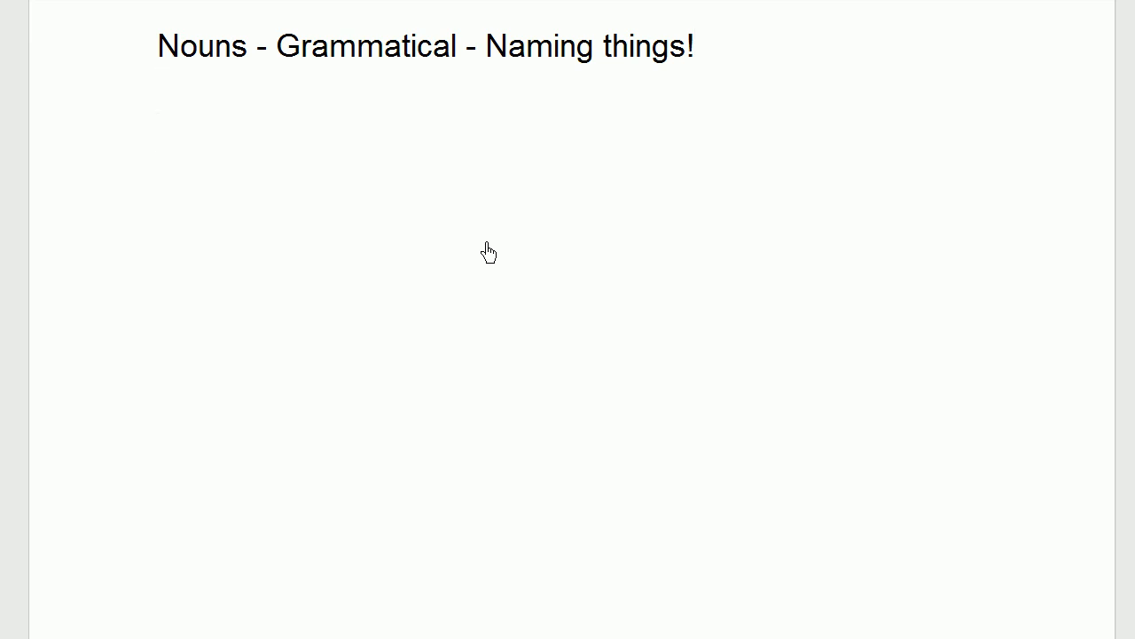
# Step: Type the first example nouns 'Dog, Cat, Cocker Spaniel,' on the new line
pyautogui.write('Dog, Ca')
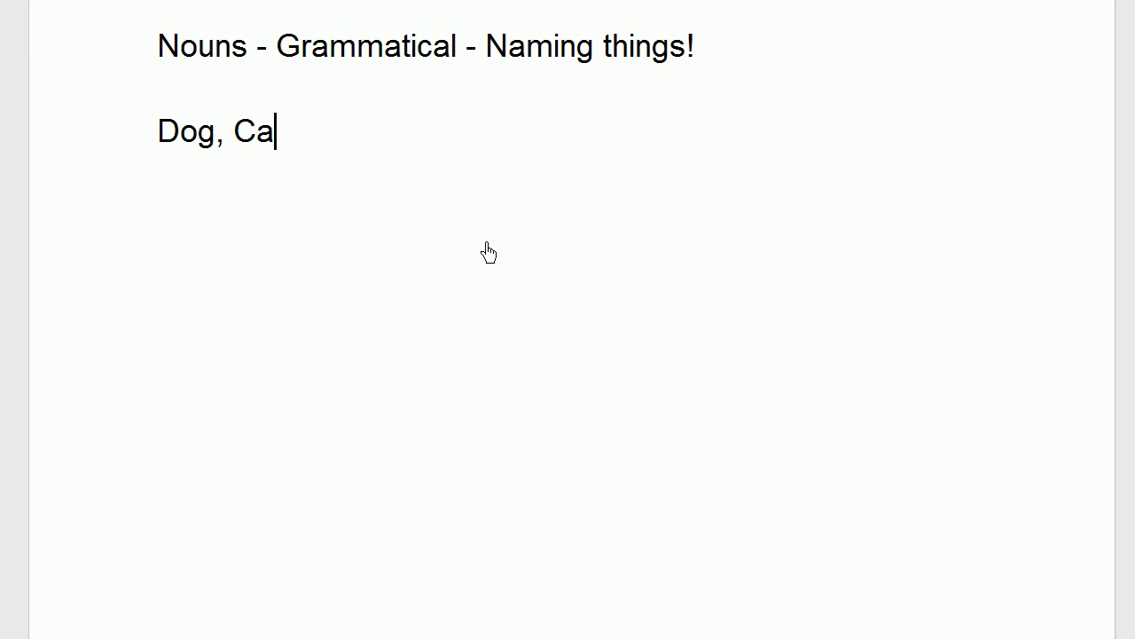
pyautogui.write('t,')
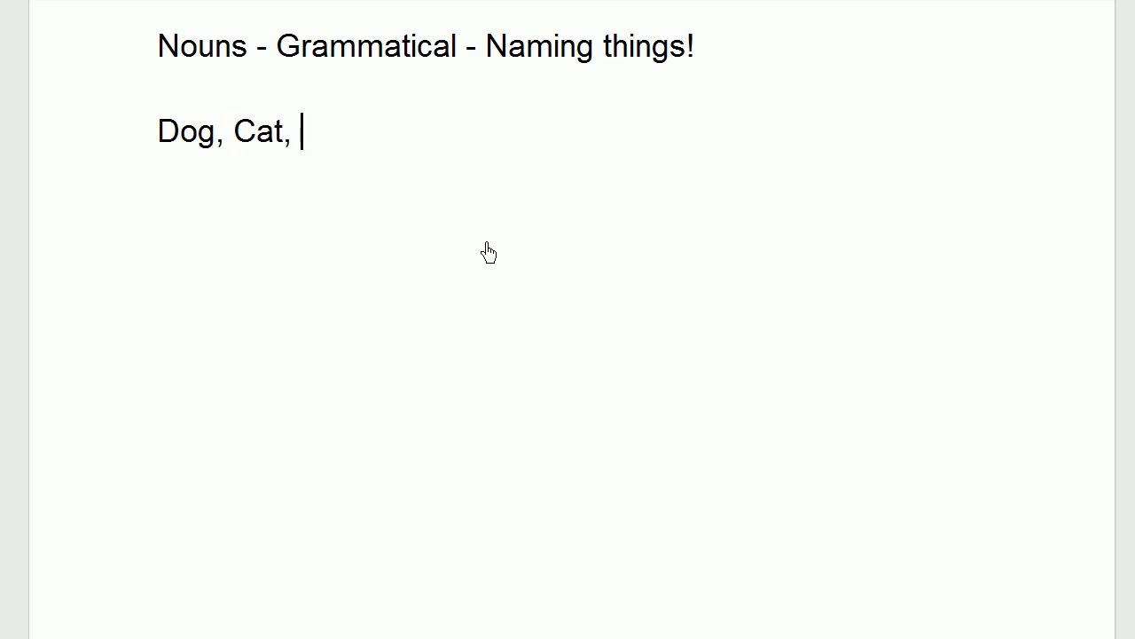
pyautogui.write('Cocke')
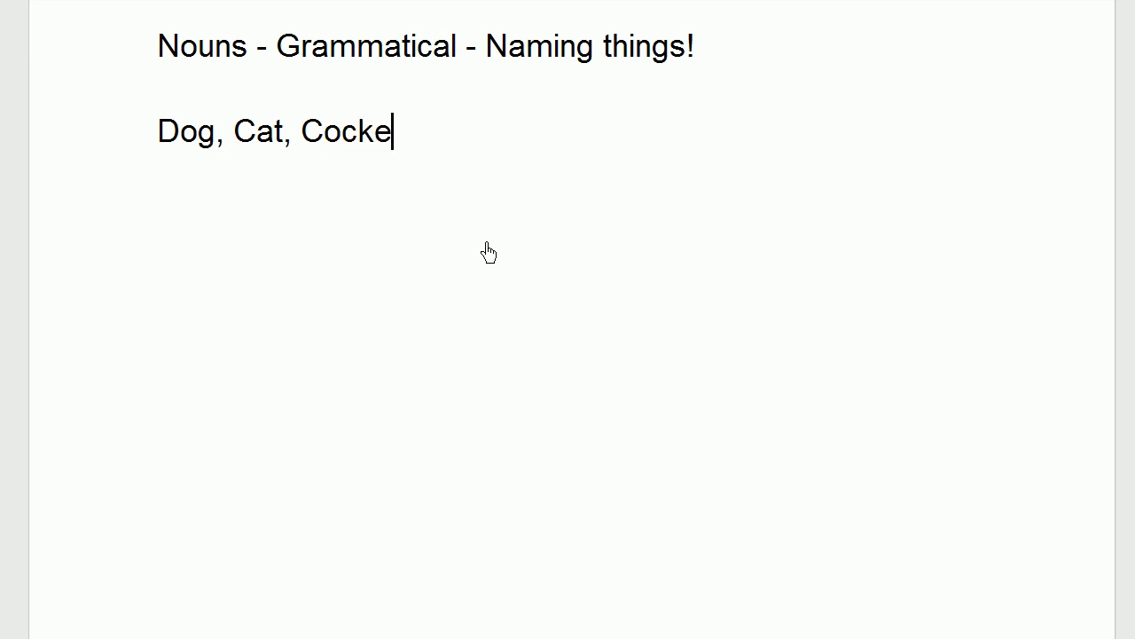
pyautogui.write('r')
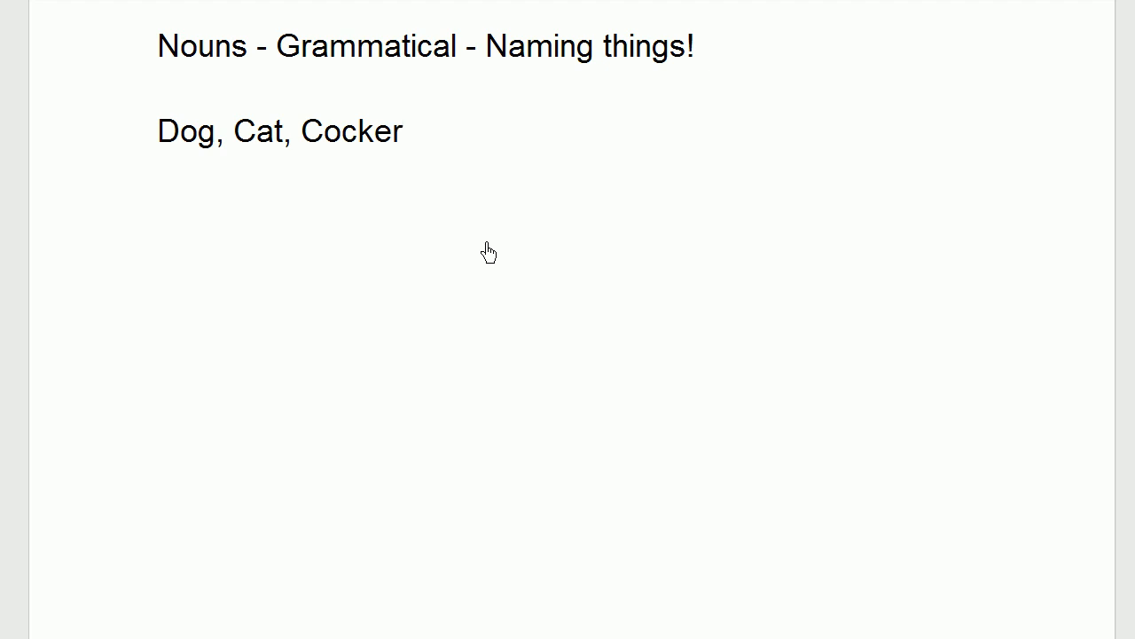
pyautogui.write('Span')
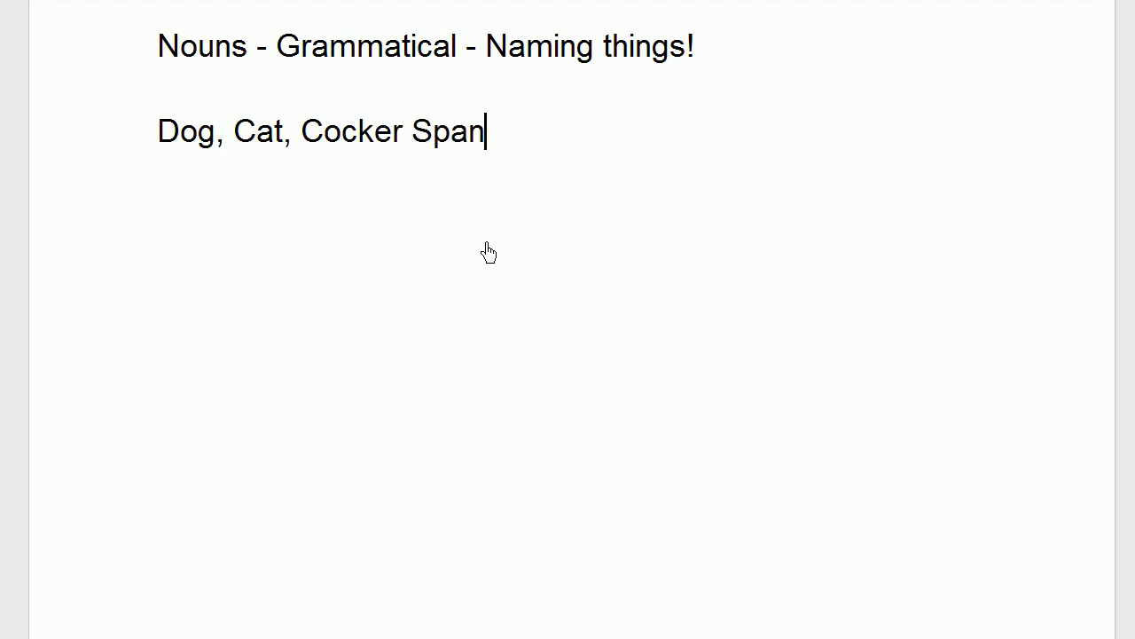
pyautogui.write('iel,')
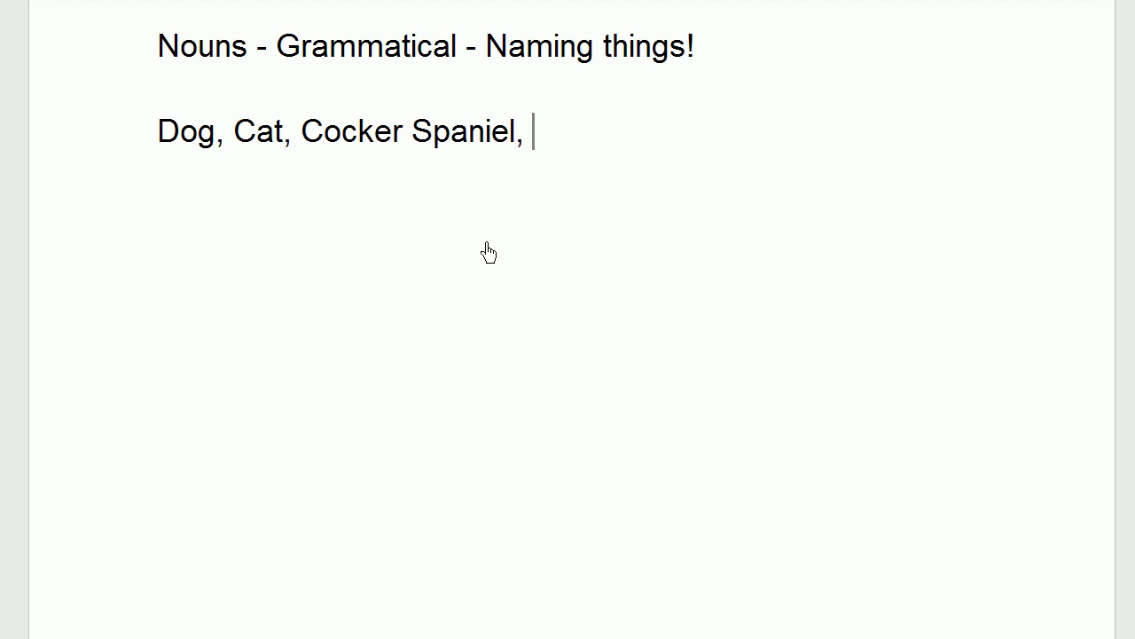
# Step: Lowercase the initial letters of Grammatical, Naming, Dog and Cat
pyautogui.click(178, 131)
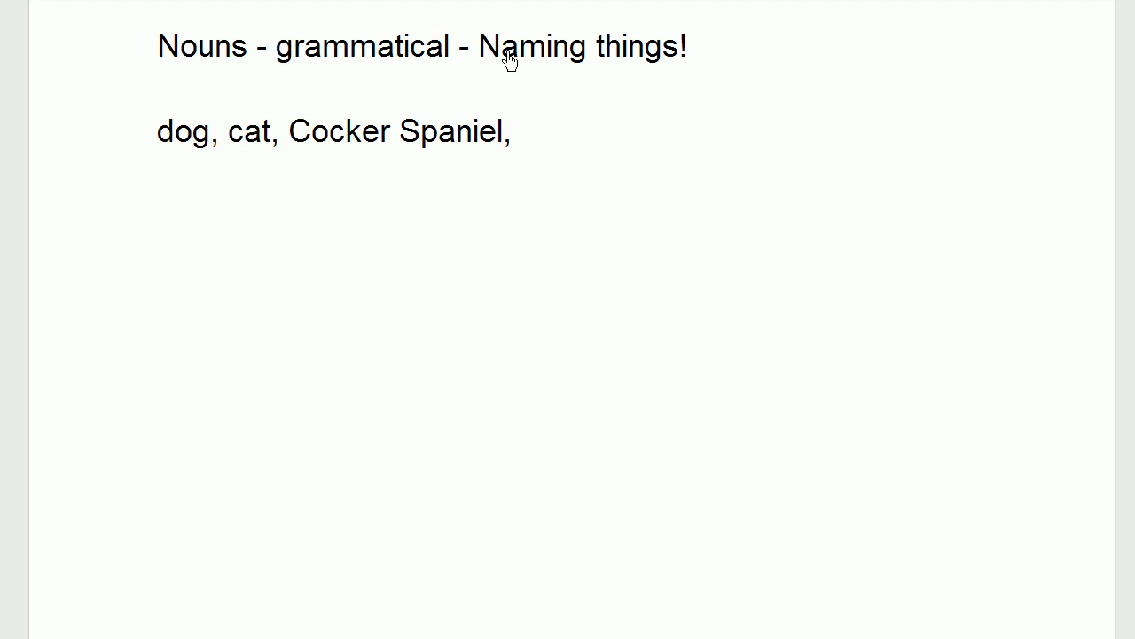
pyautogui.write('n')
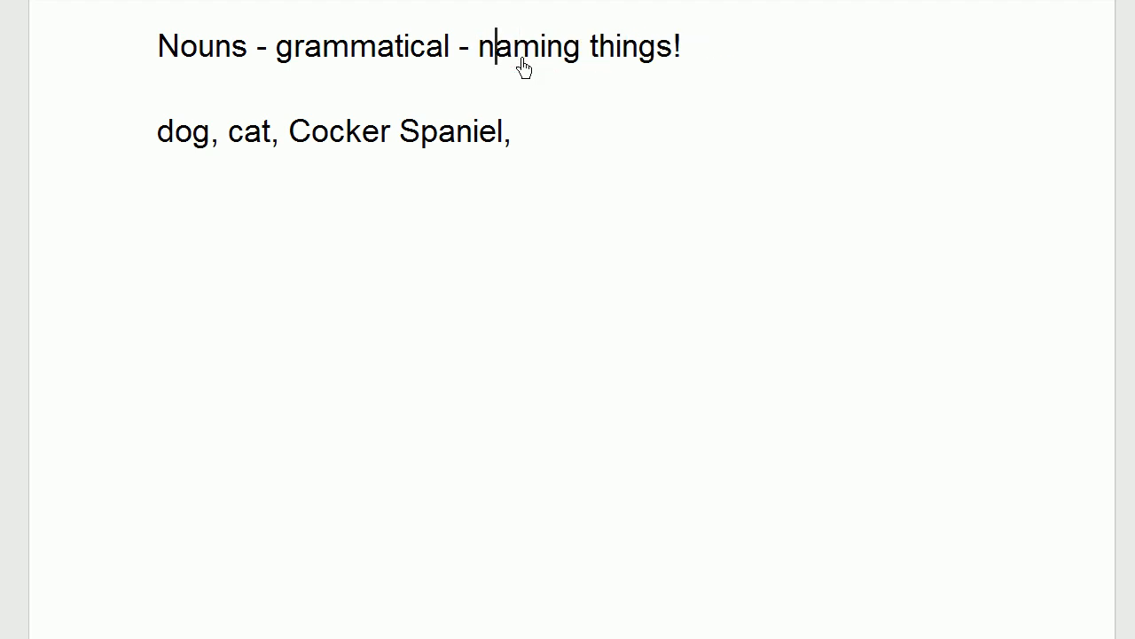
pyautogui.moveTo(690, 60)
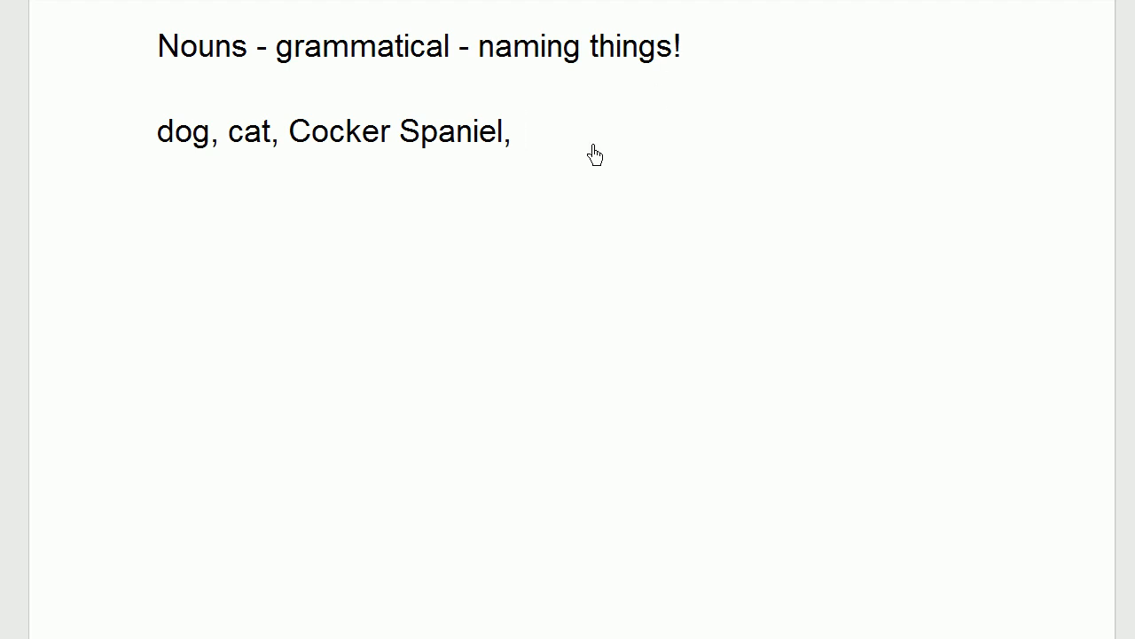
# Step: Append 'jargon,' after 'Cocker Spaniel,' in the example list
pyautogui.write('jargon,')
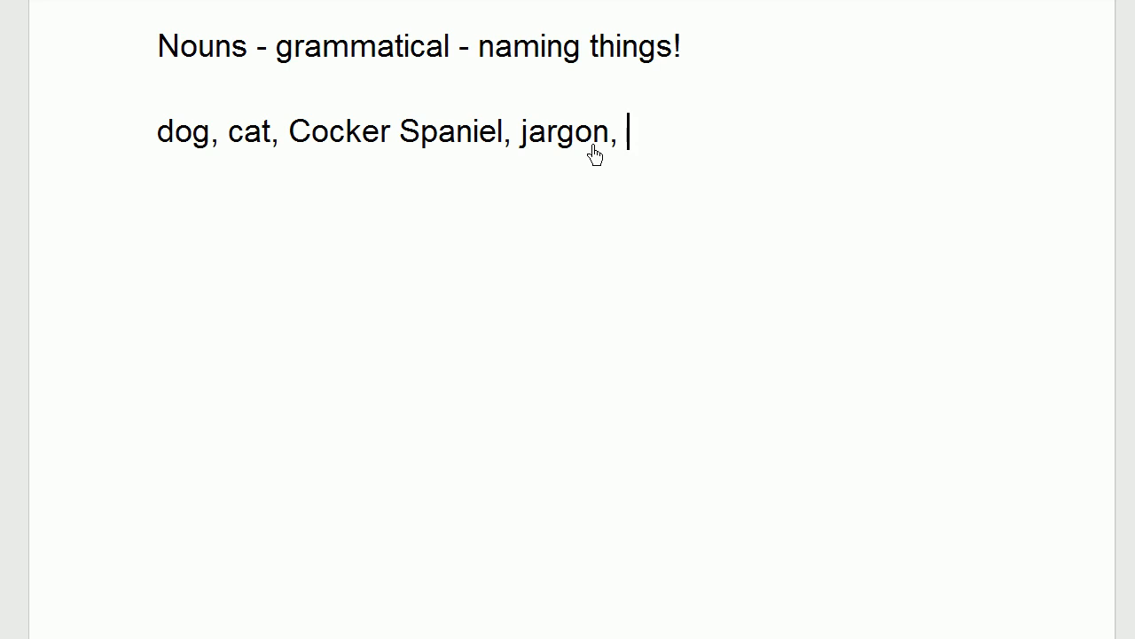
pyautogui.write('Chuck Norris, water, Mexico, Geoffrey Moore, Lo')
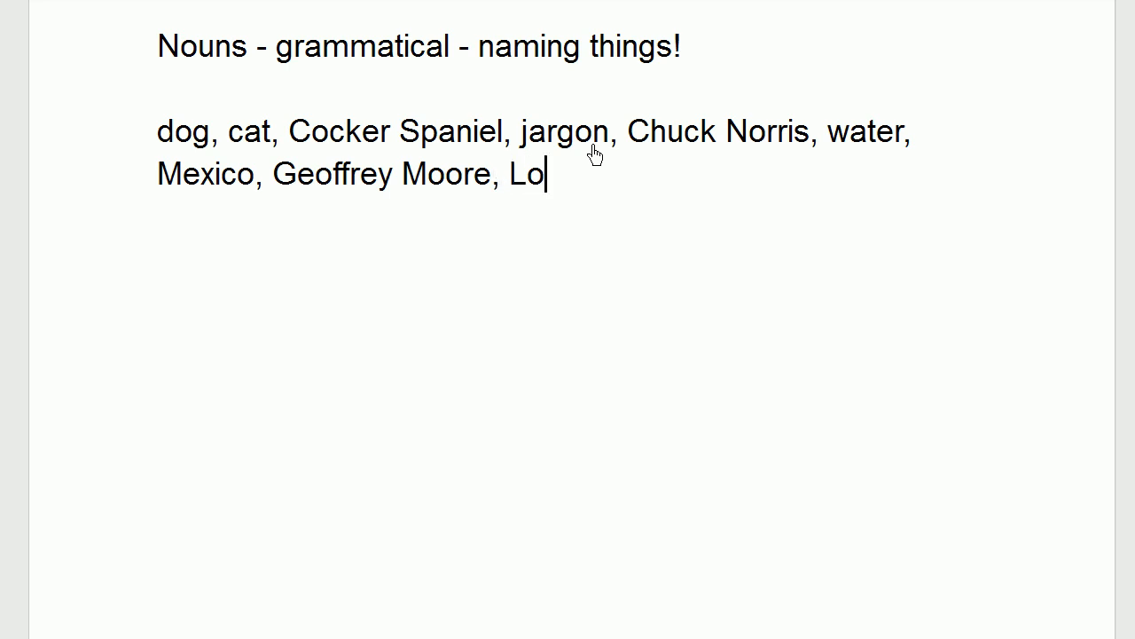
# Step: Finish typing 'love,' after Geoffrey Moore in the noun list
pyautogui.write('ve,')
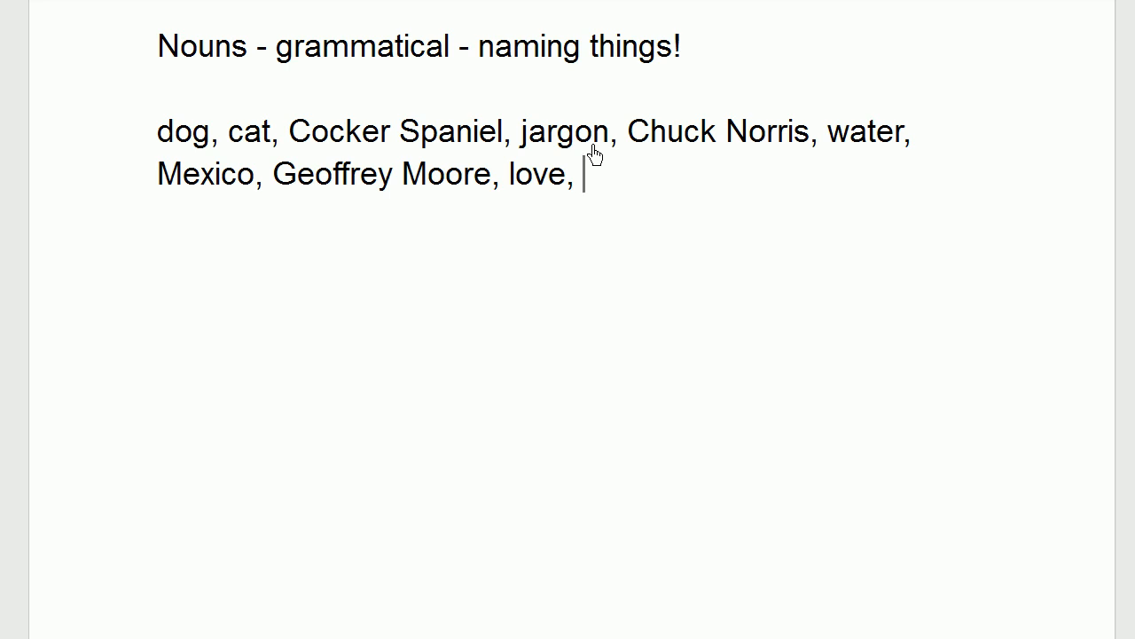
# Step: Append 'irony, swimming, golf, golfing,' to the end of the noun list
pyautogui.write('irony,')
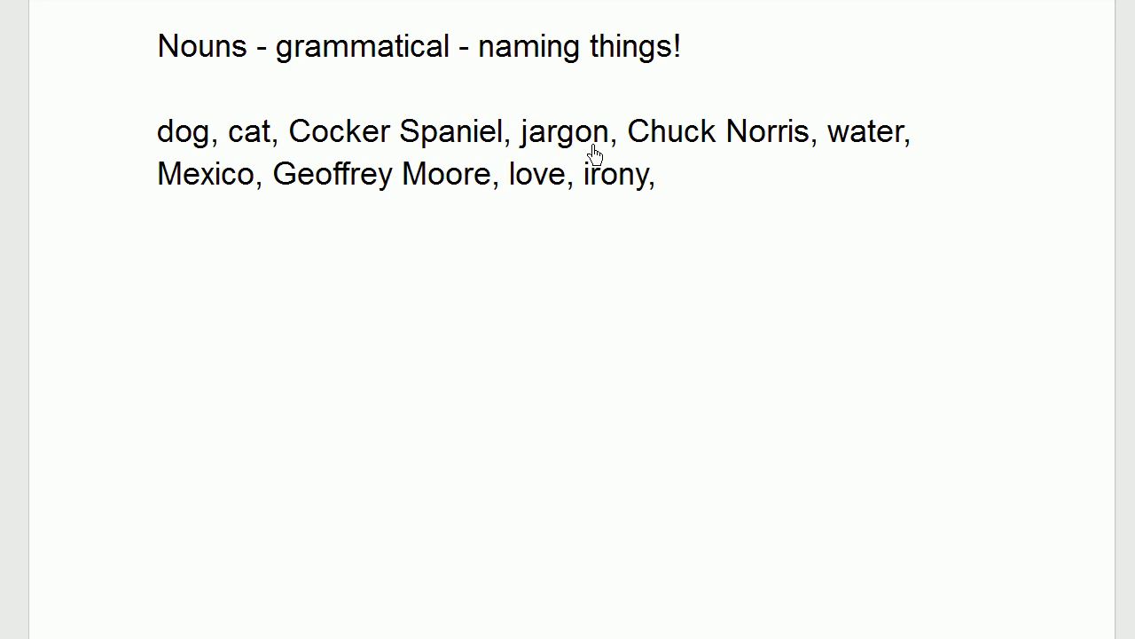
pyautogui.click(666, 174)
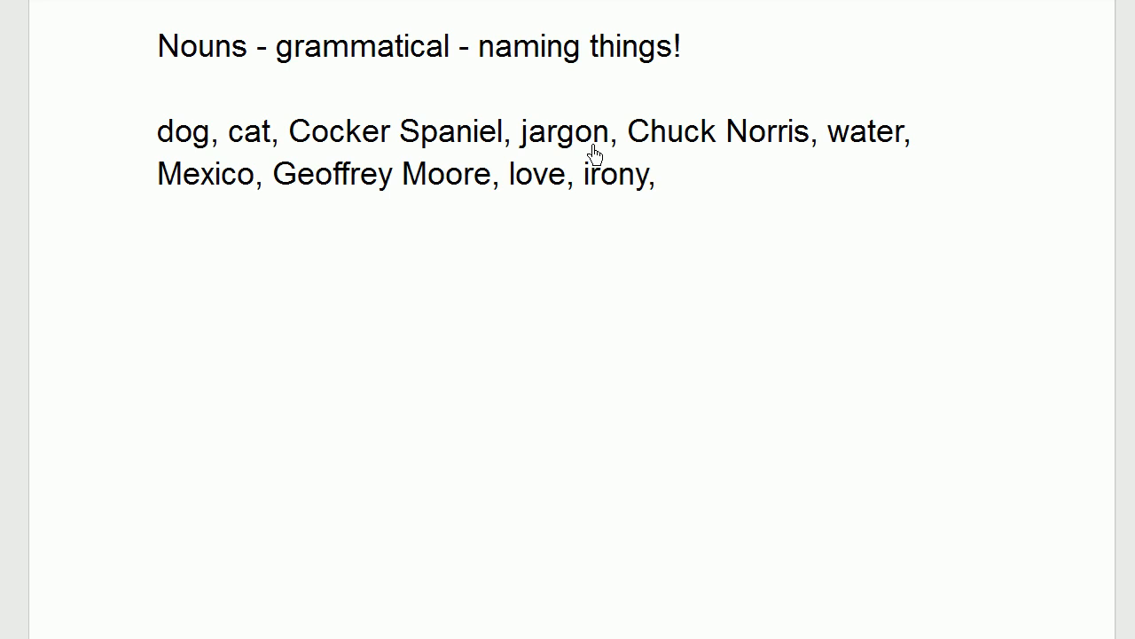
pyautogui.write('swim')
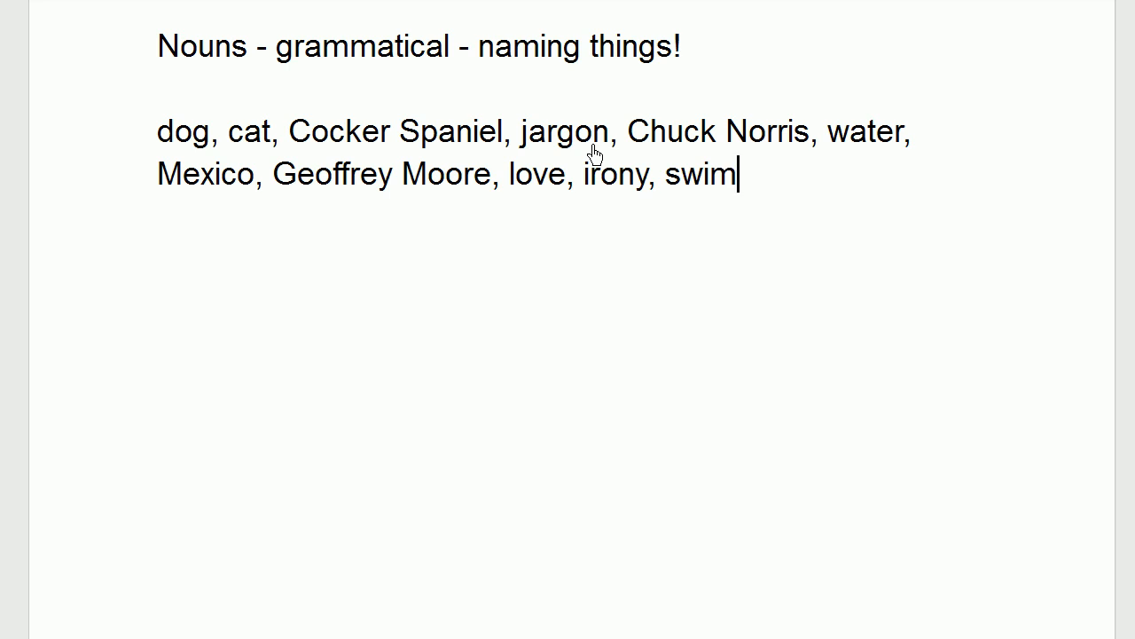
pyautogui.write('ming')
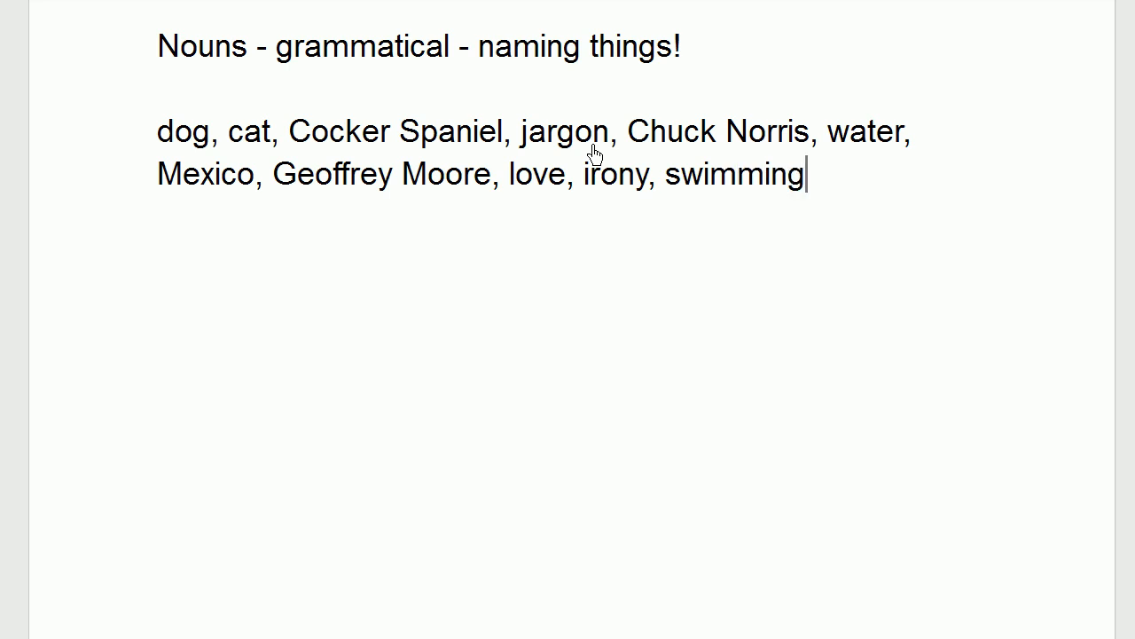
pyautogui.write(',')
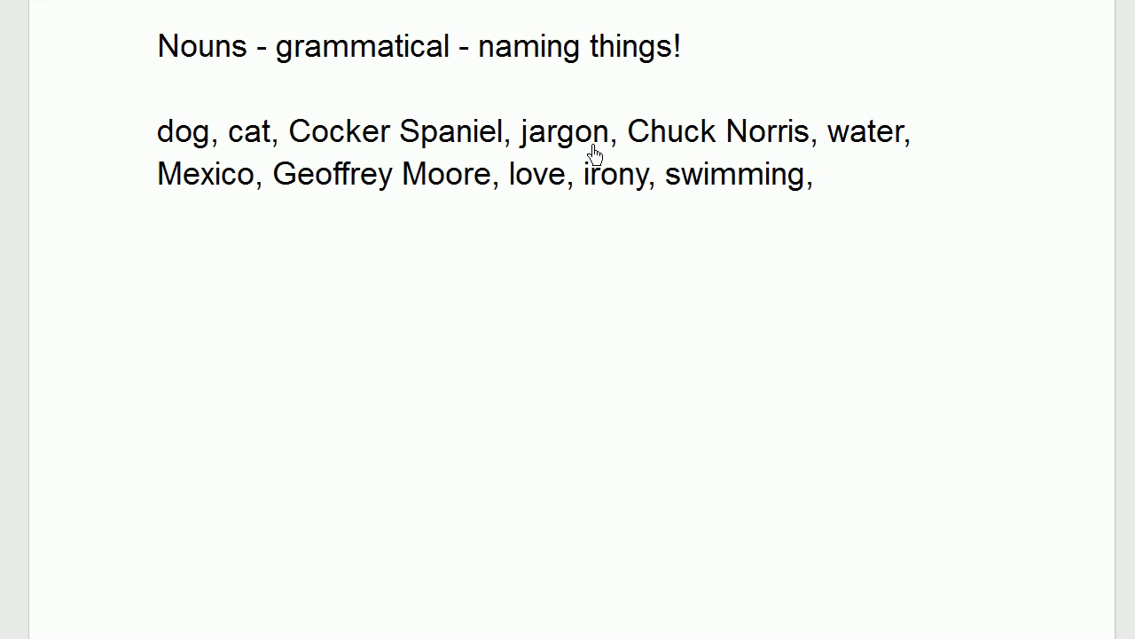
pyautogui.write('gol')
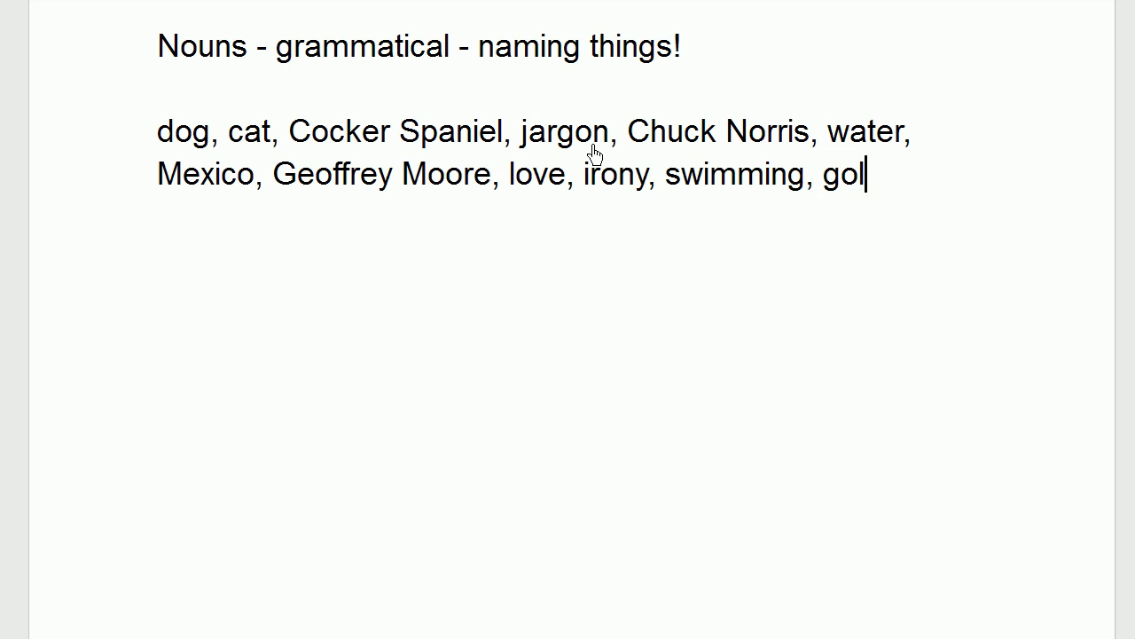
pyautogui.write('f,')
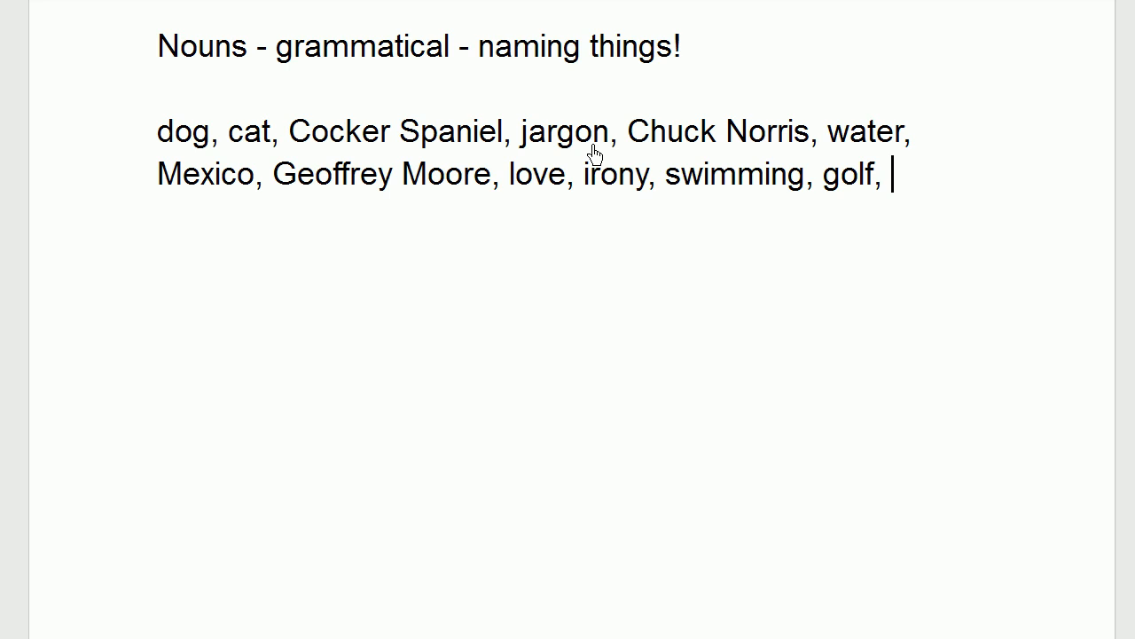
pyautogui.write('golfing,')
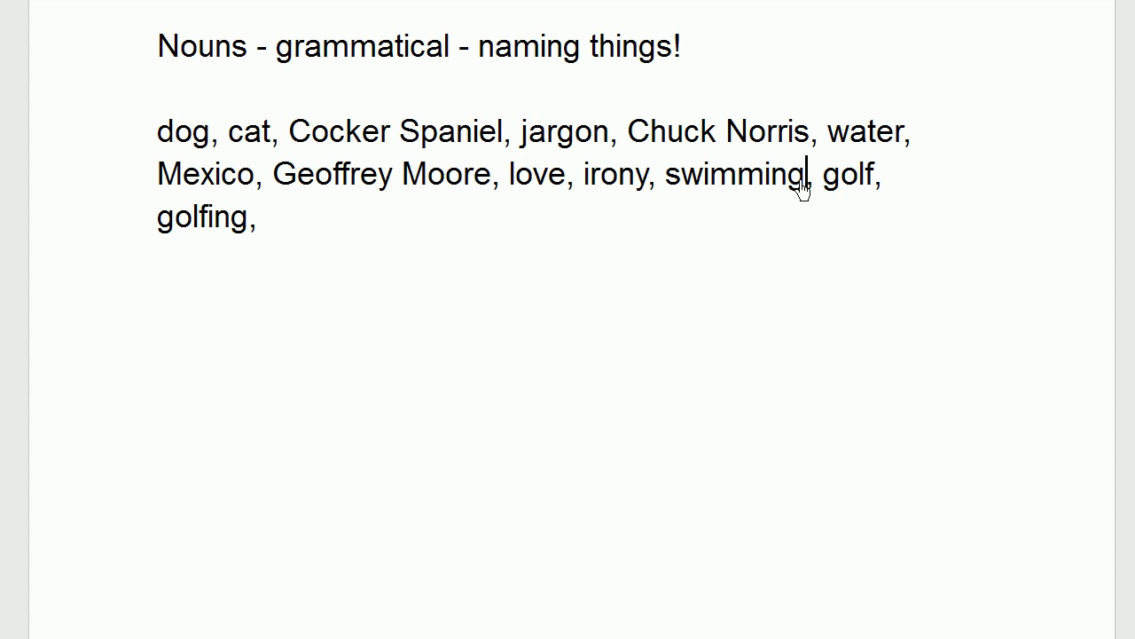
# Step: Insert '(sometimes)' after love and swimming in the noun list
pyautogui.write('9')
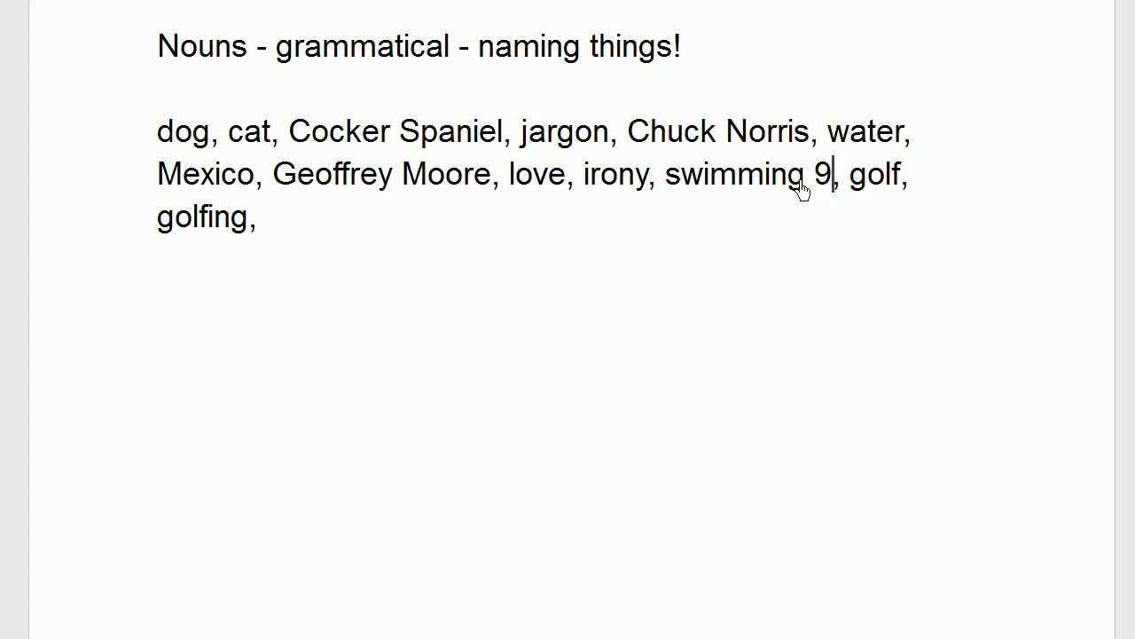
pyautogui.write('(some')
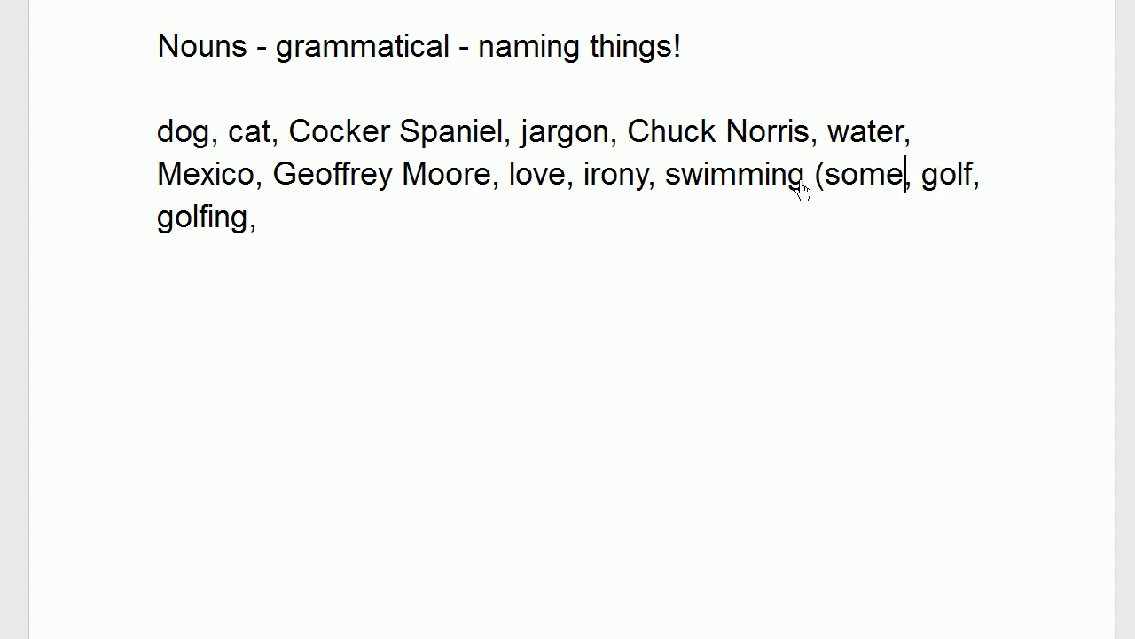
pyautogui.write('times)')
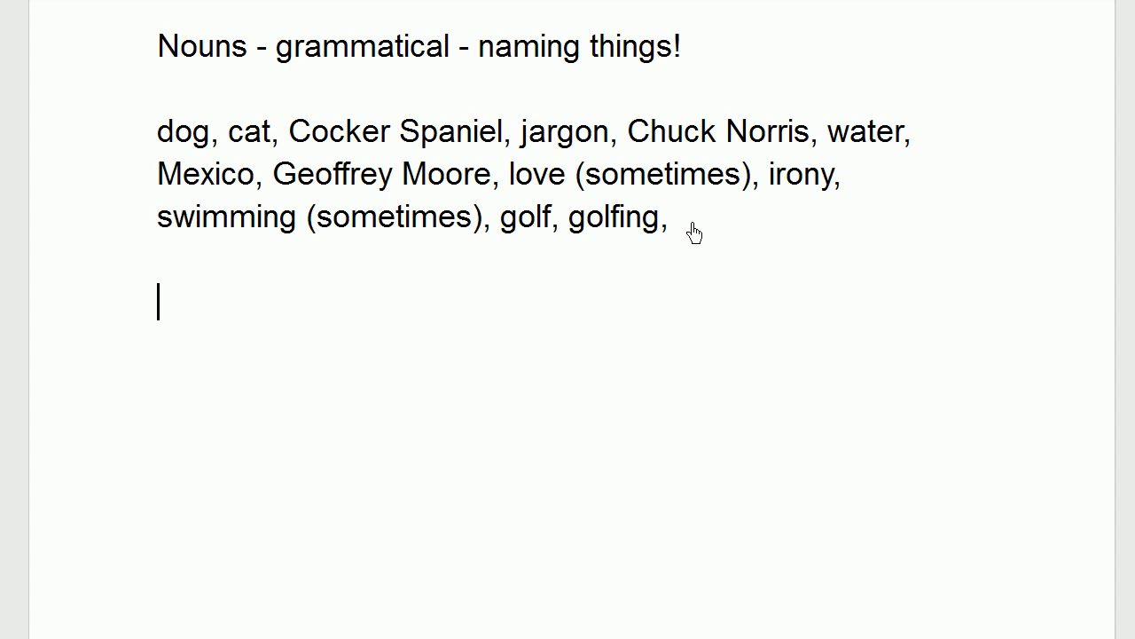
# Step: Add a 'Not nouns' heading with the examples 'eat, run, lovely,' beneath it
pyautogui.write('Not nouns')
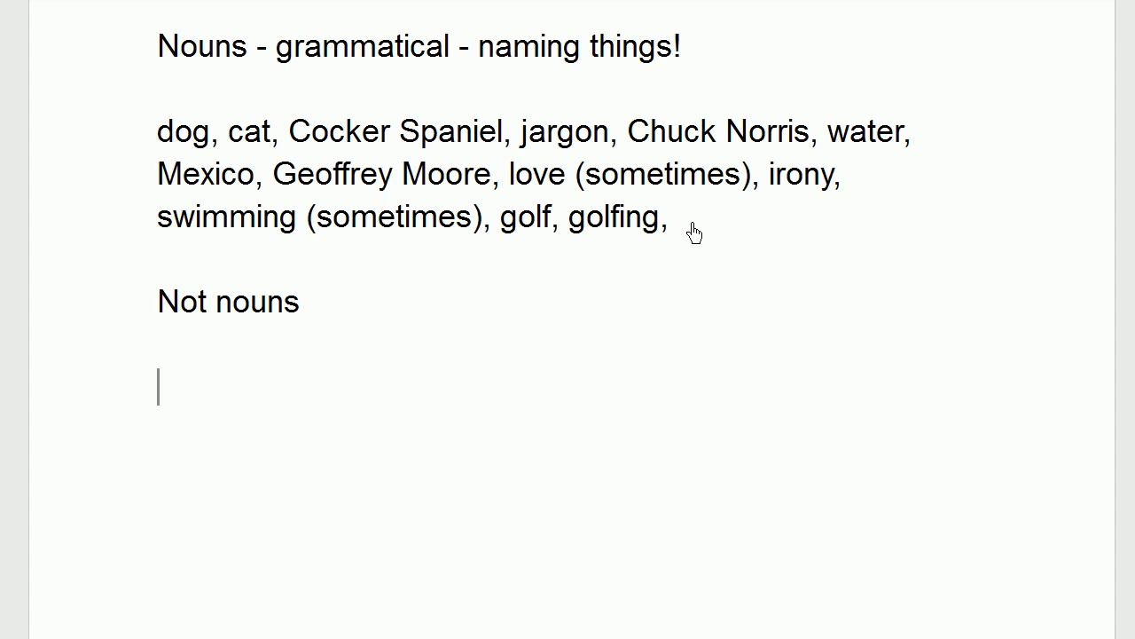
pyautogui.write('eat')
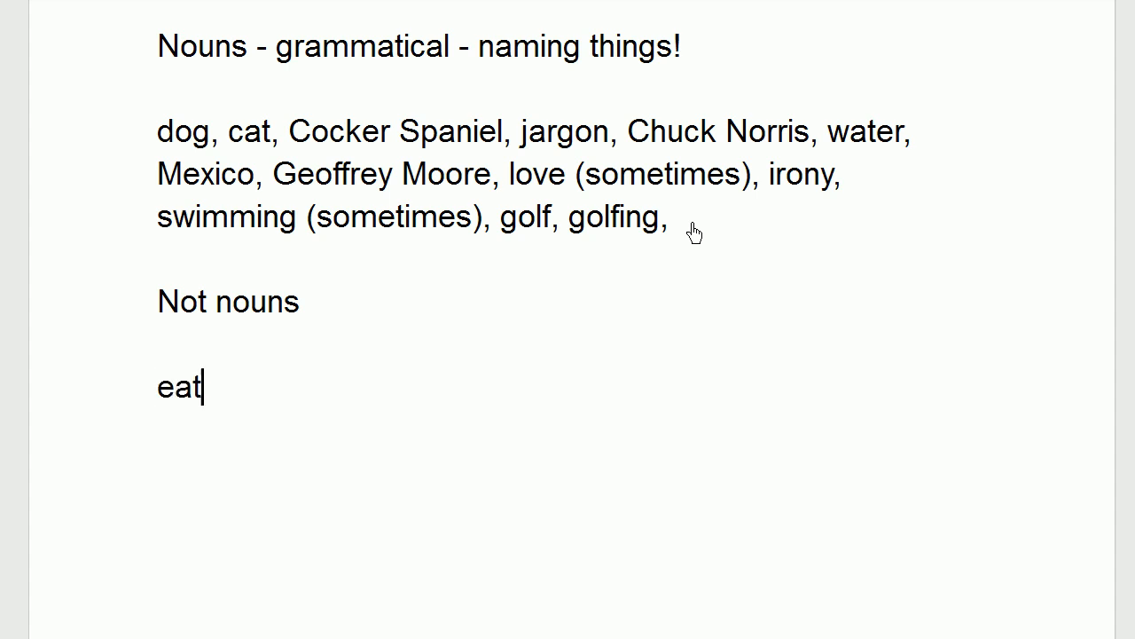
pyautogui.write(',')
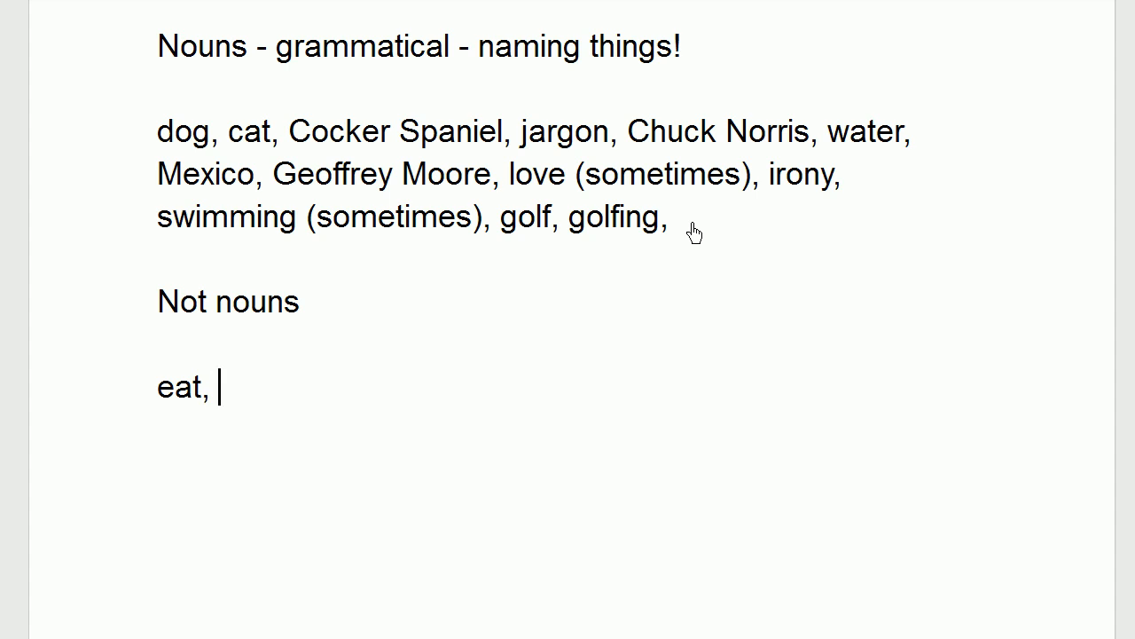
pyautogui.write('run,')
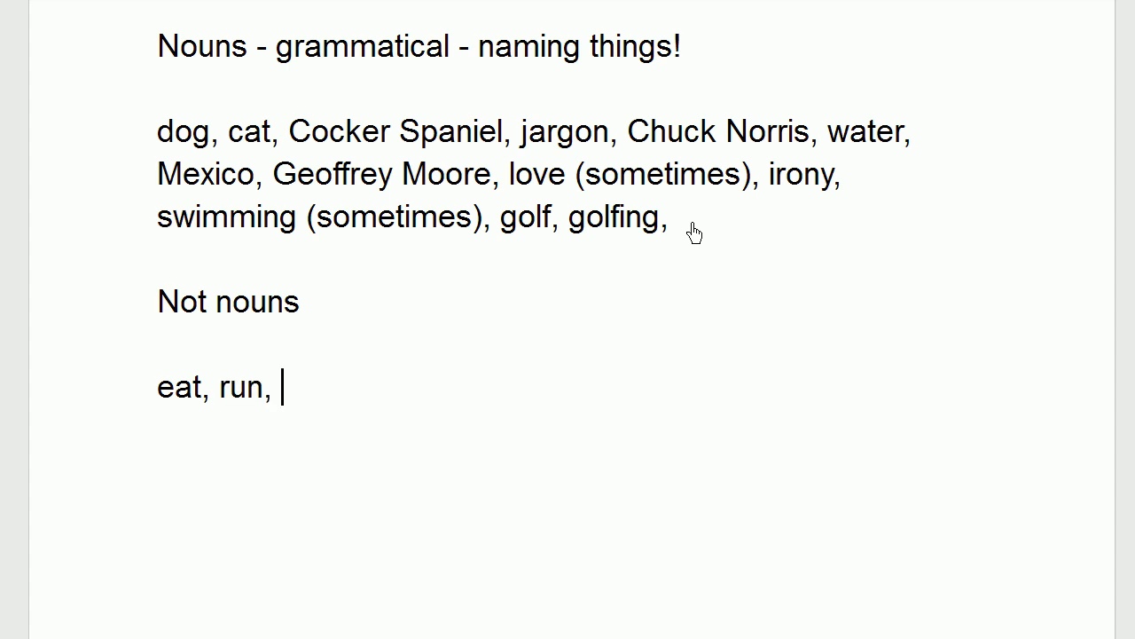
pyautogui.write('lovel')
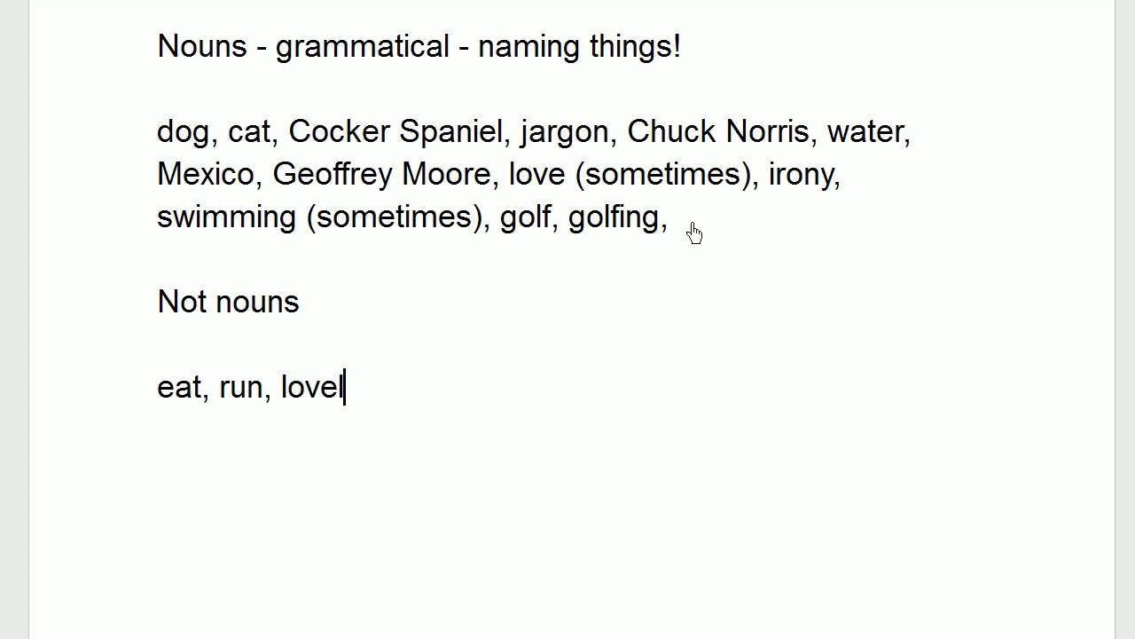
pyautogui.write('y,')
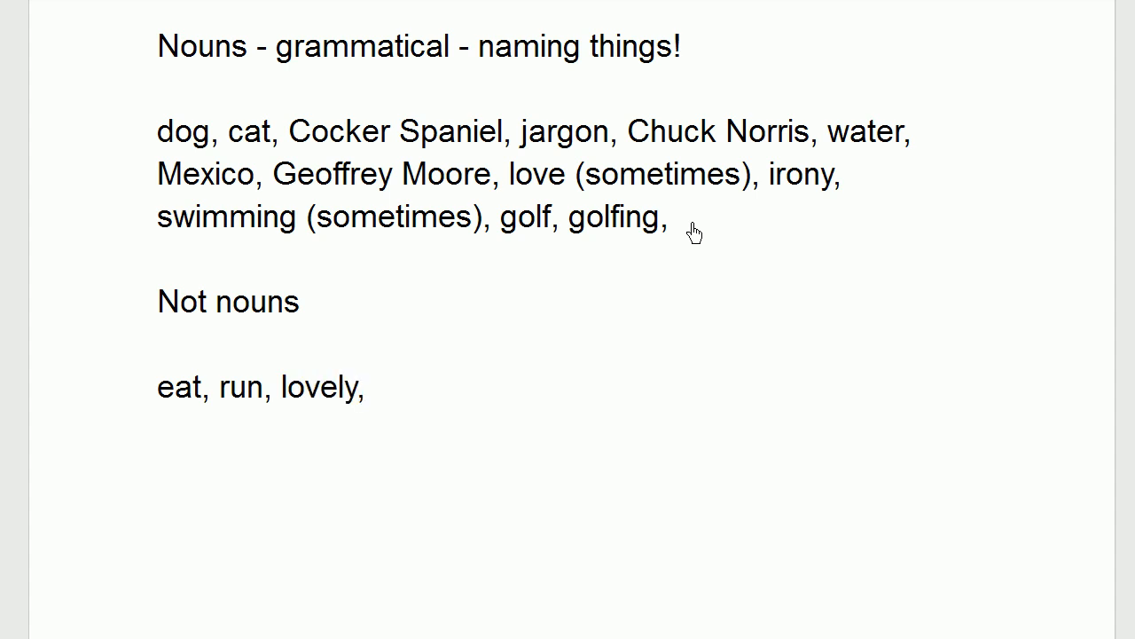
pyautogui.moveTo(360, 306)
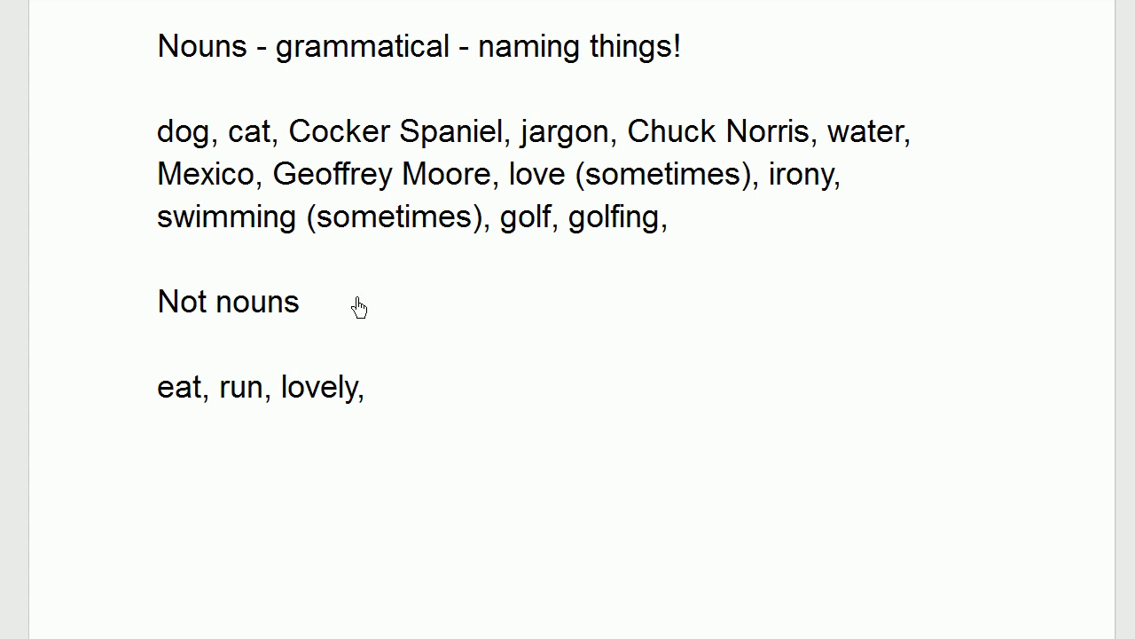
pyautogui.click(360, 388)
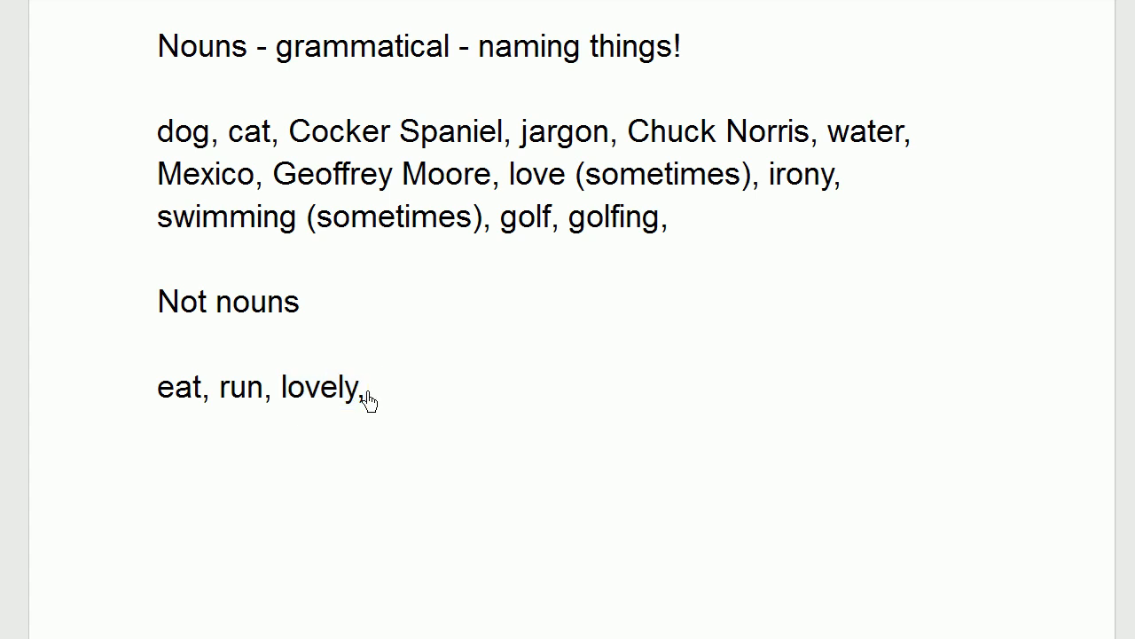
# Step: Append 'float, born, drink,' after 'lovely,' in the Not nouns list
pyautogui.click(373, 387)
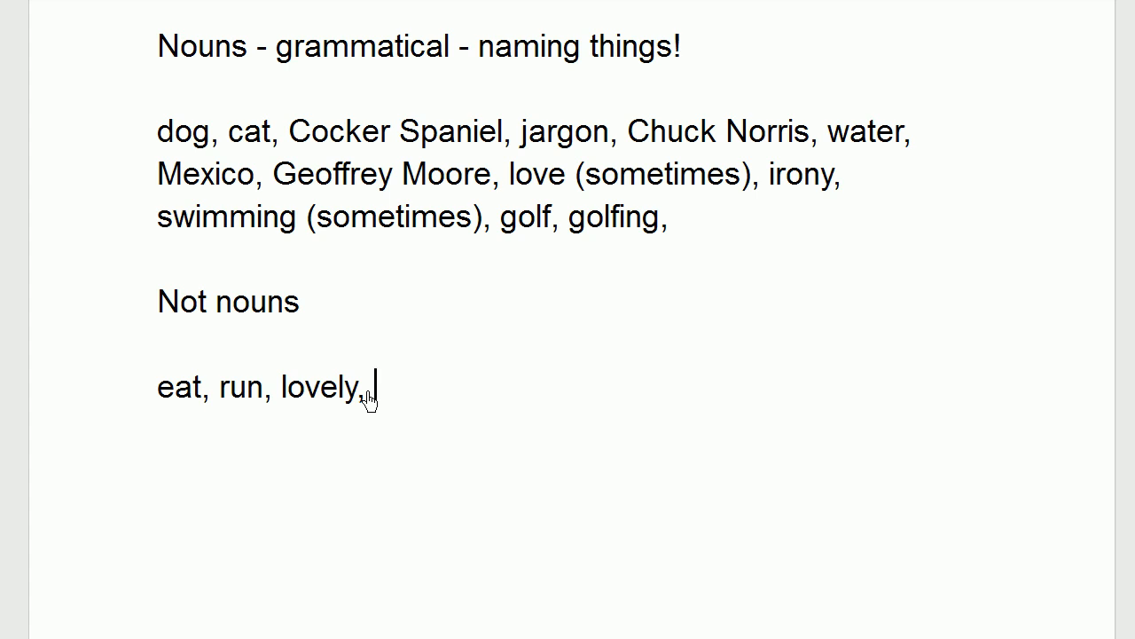
pyautogui.write('float')
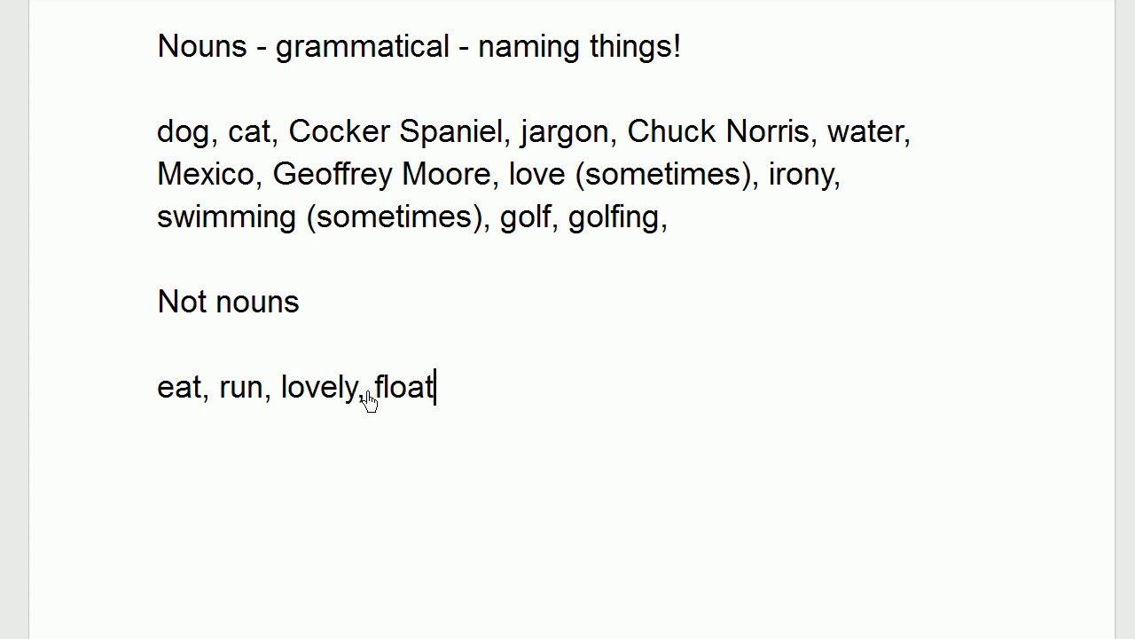
pyautogui.write(',')
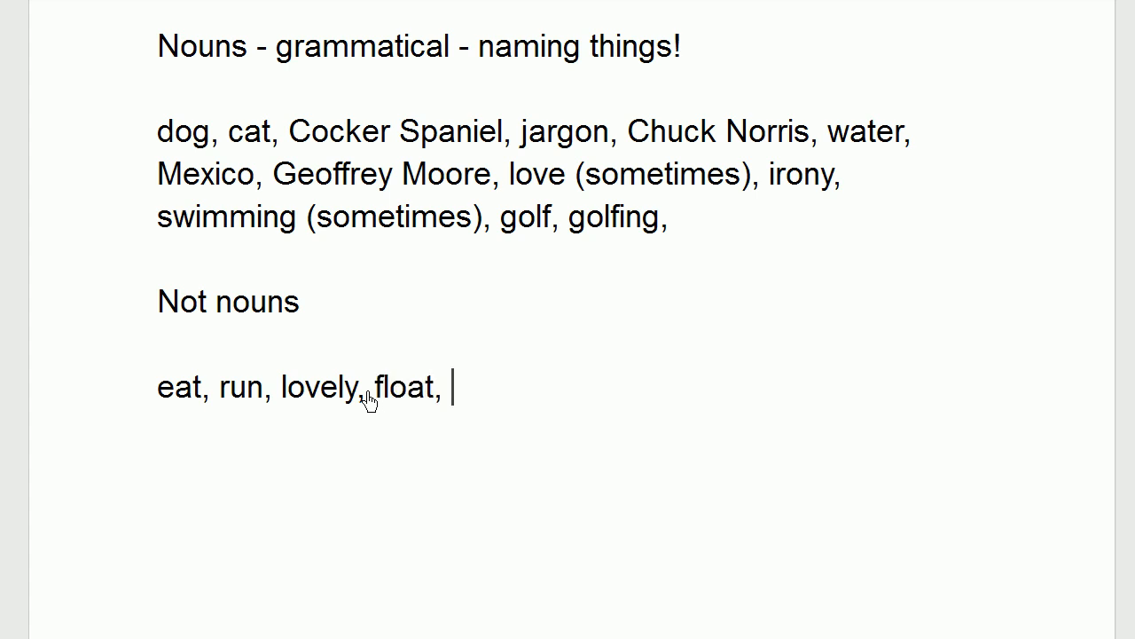
pyautogui.write('bo')
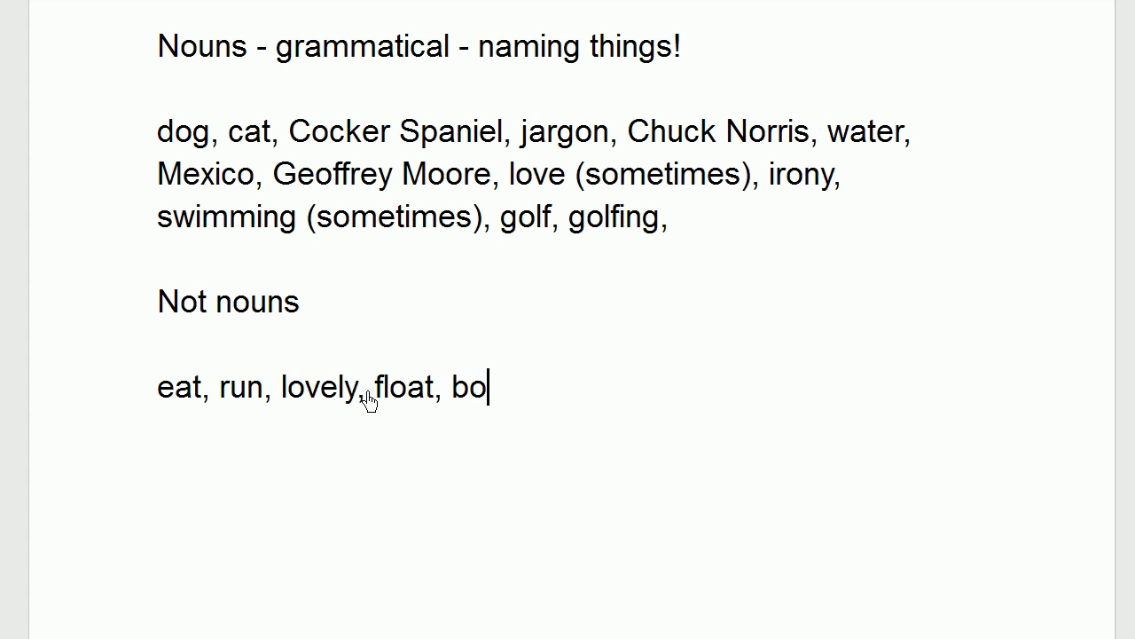
pyautogui.write('r')
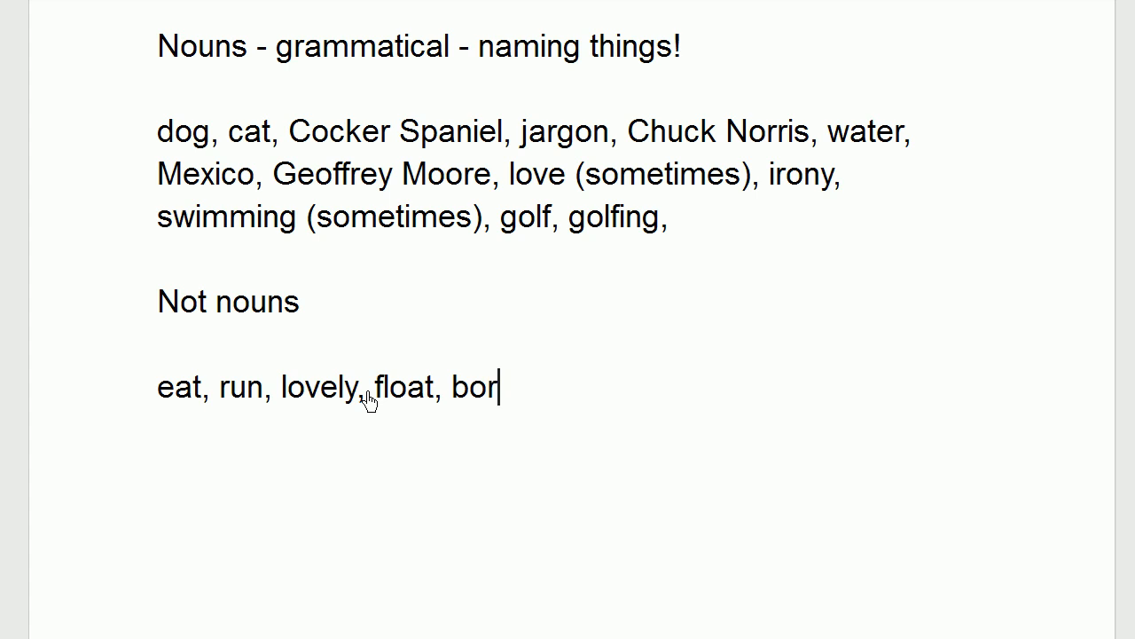
pyautogui.write('n')
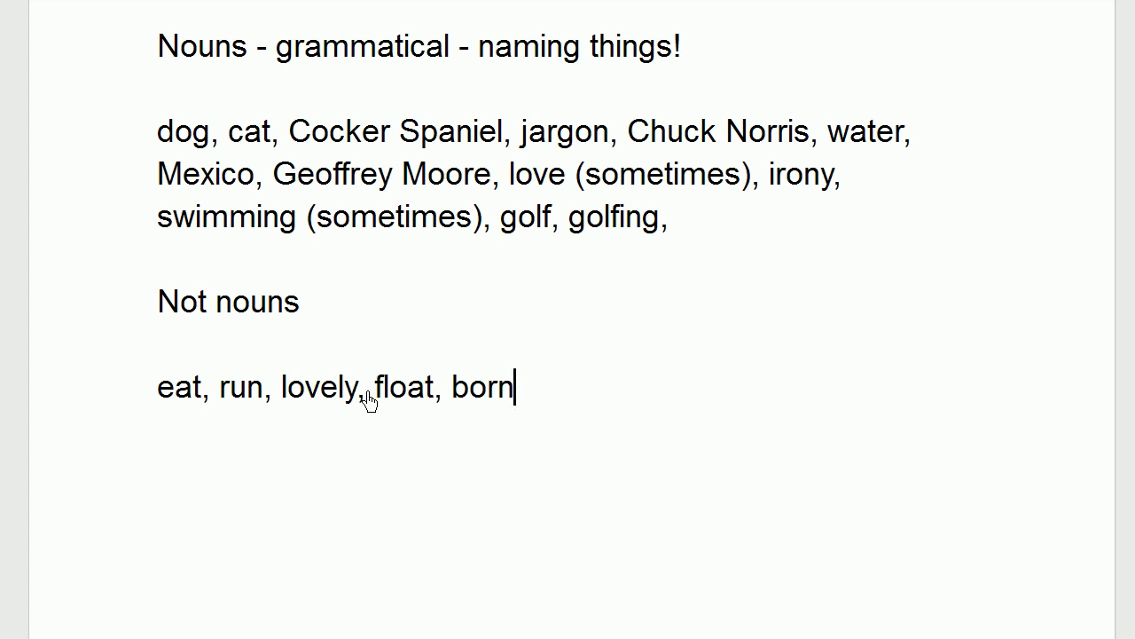
pyautogui.write(', drink,')
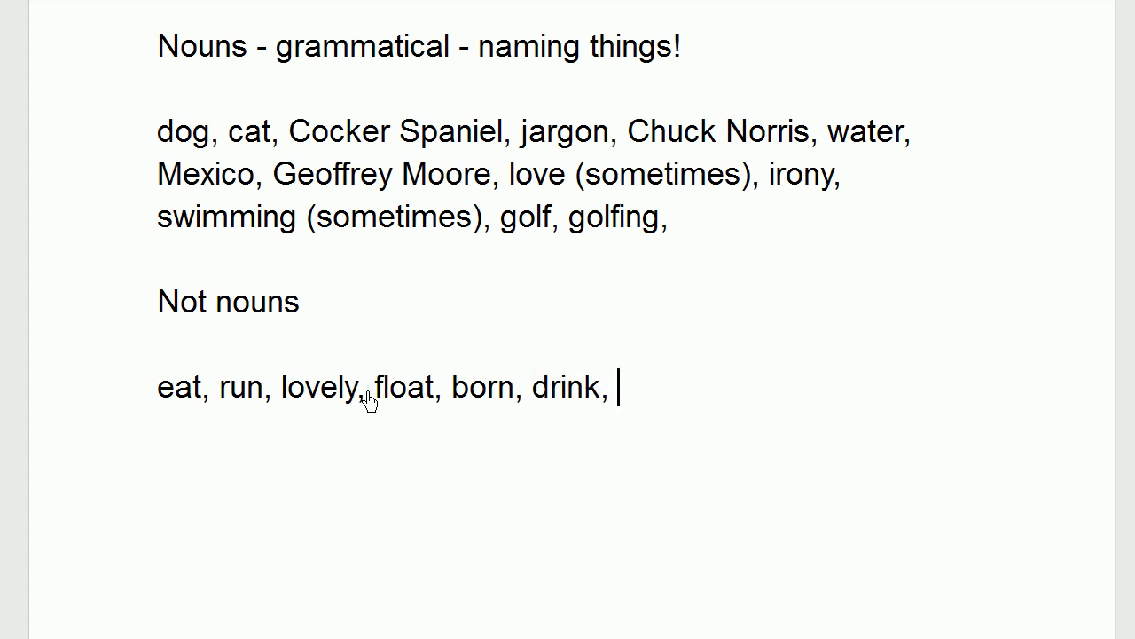
pyautogui.moveTo(298, 386)
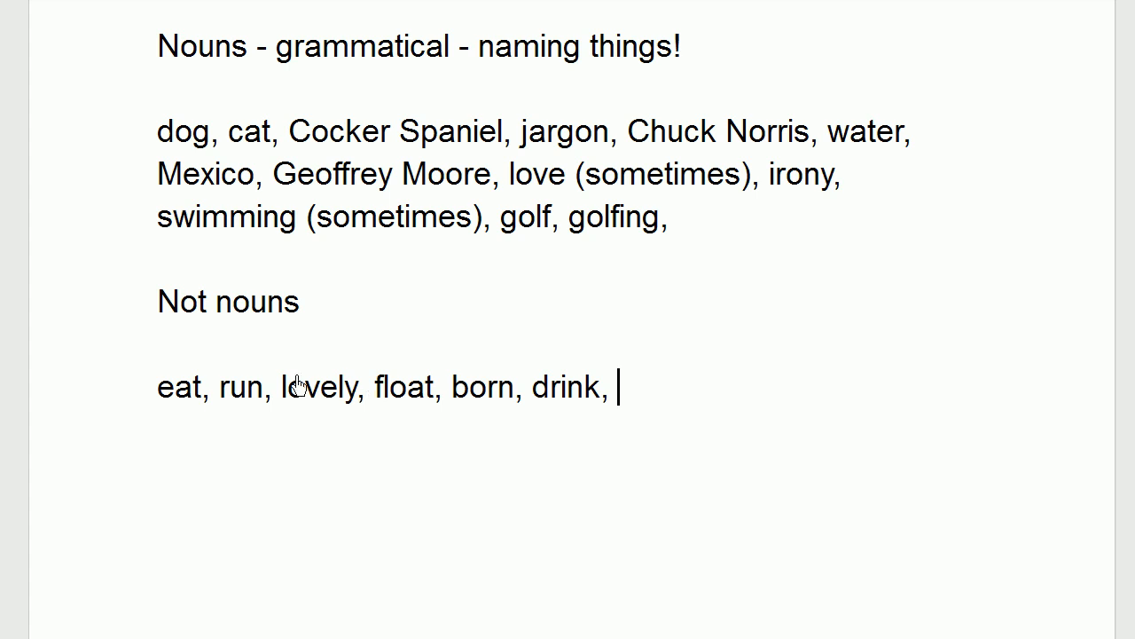
pyautogui.moveTo(320, 407)
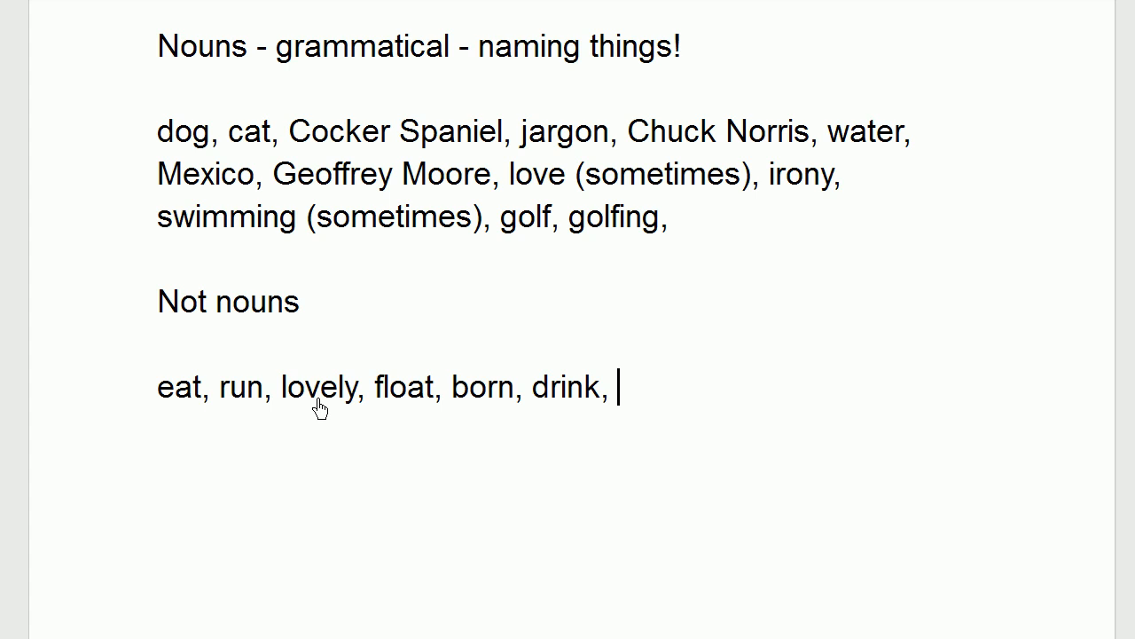
# Step: Continue the Not nouns list with 'and, but, when, although, in, to,'
pyautogui.write('and, but, when, although,')
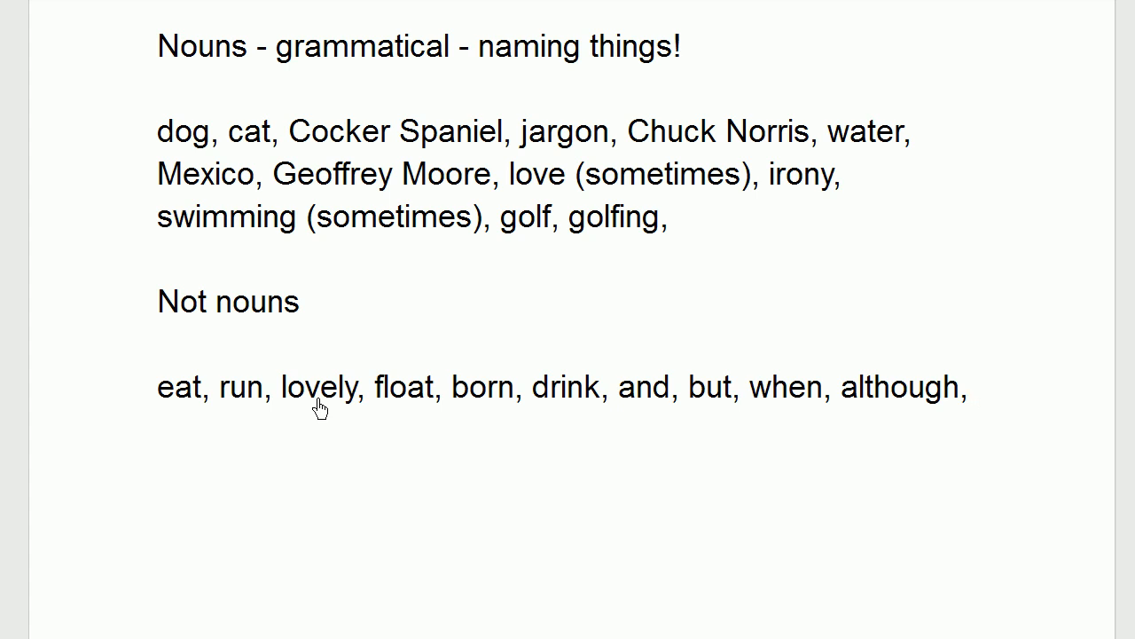
pyautogui.write('in, to,')
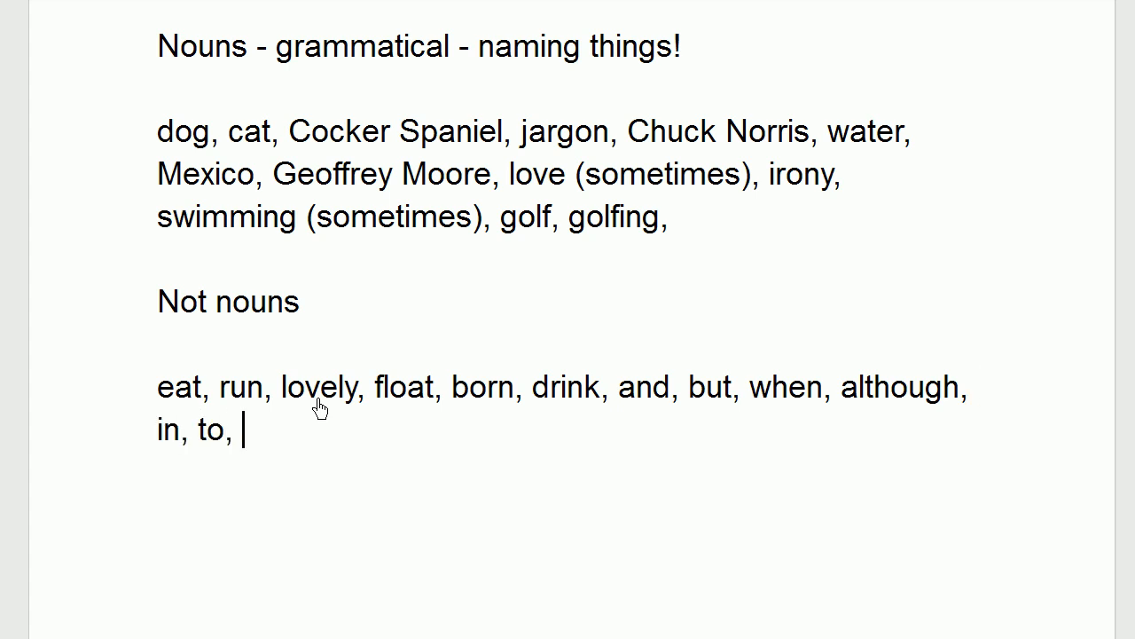